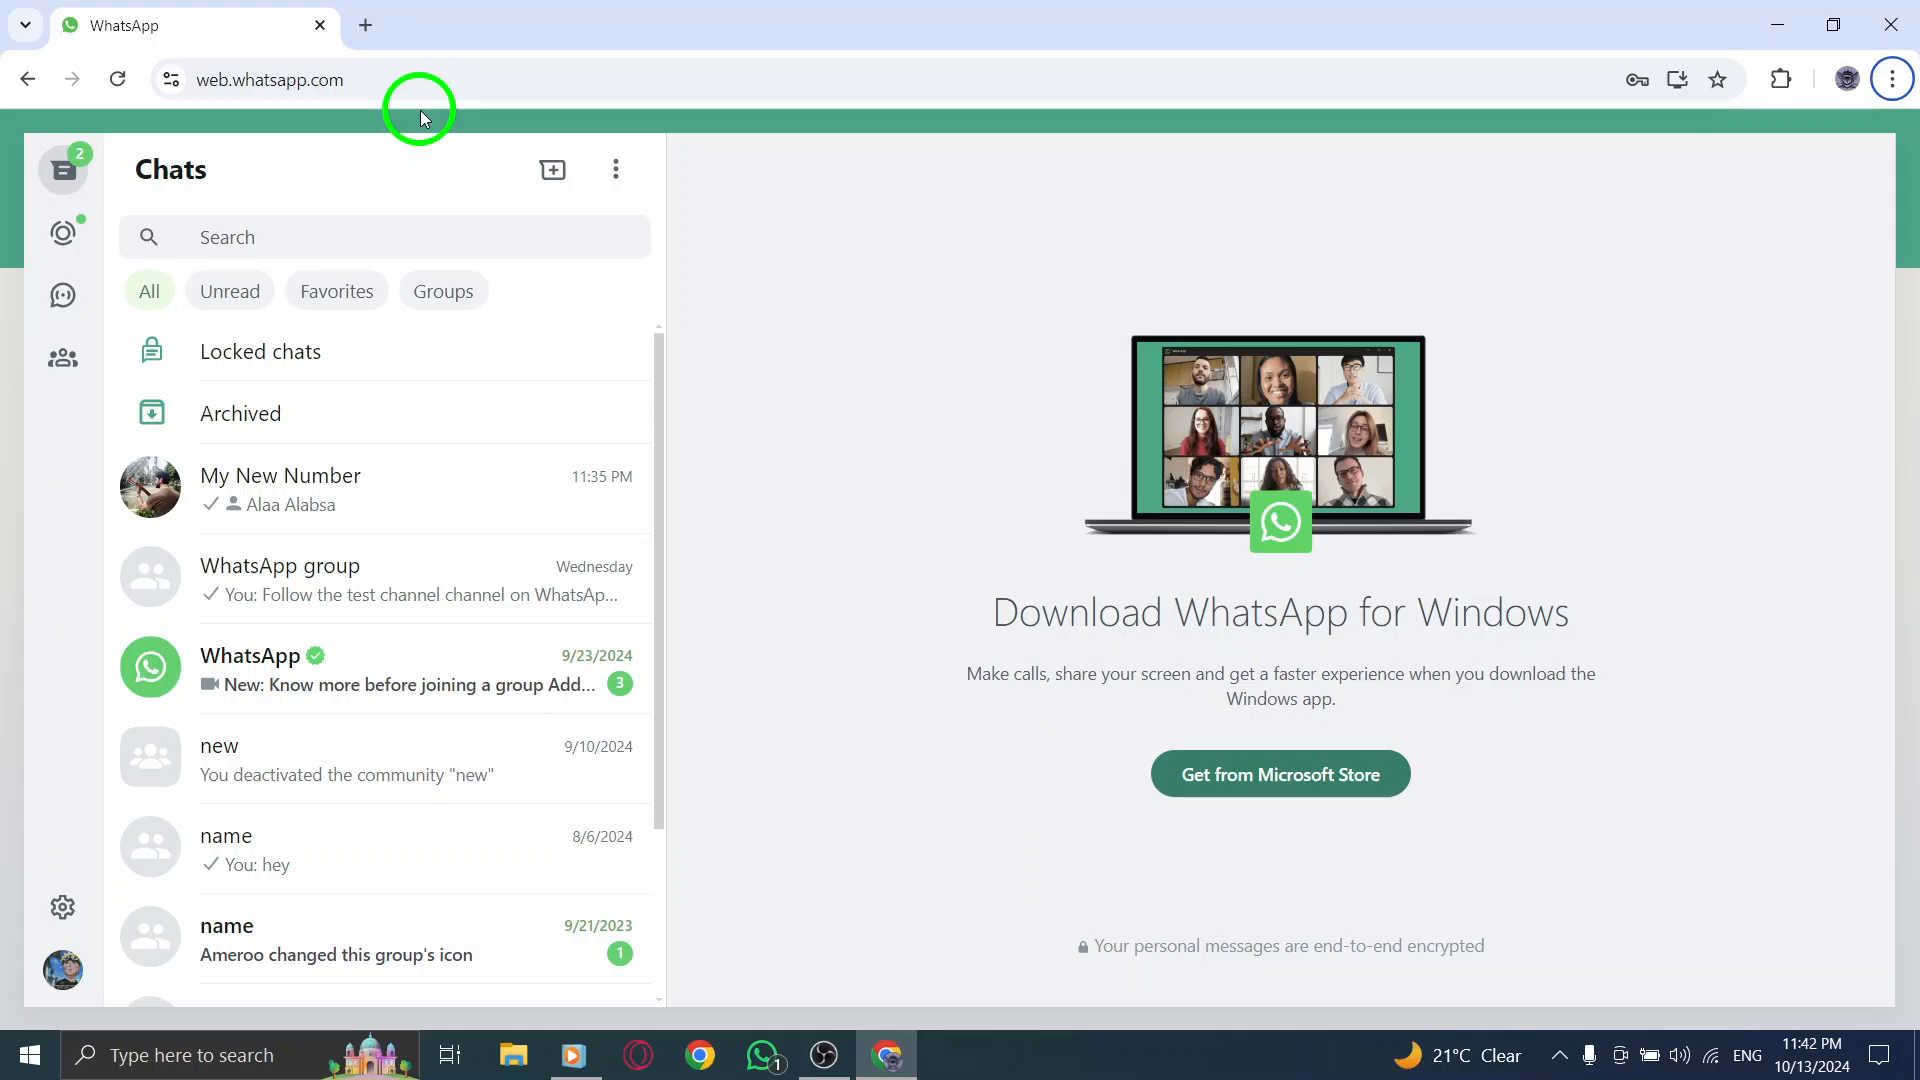
Step: Open Locked chats and confirm the secret code to reveal the two hidden conversations
{"action": "left_click", "coordinate": [266, 78]}
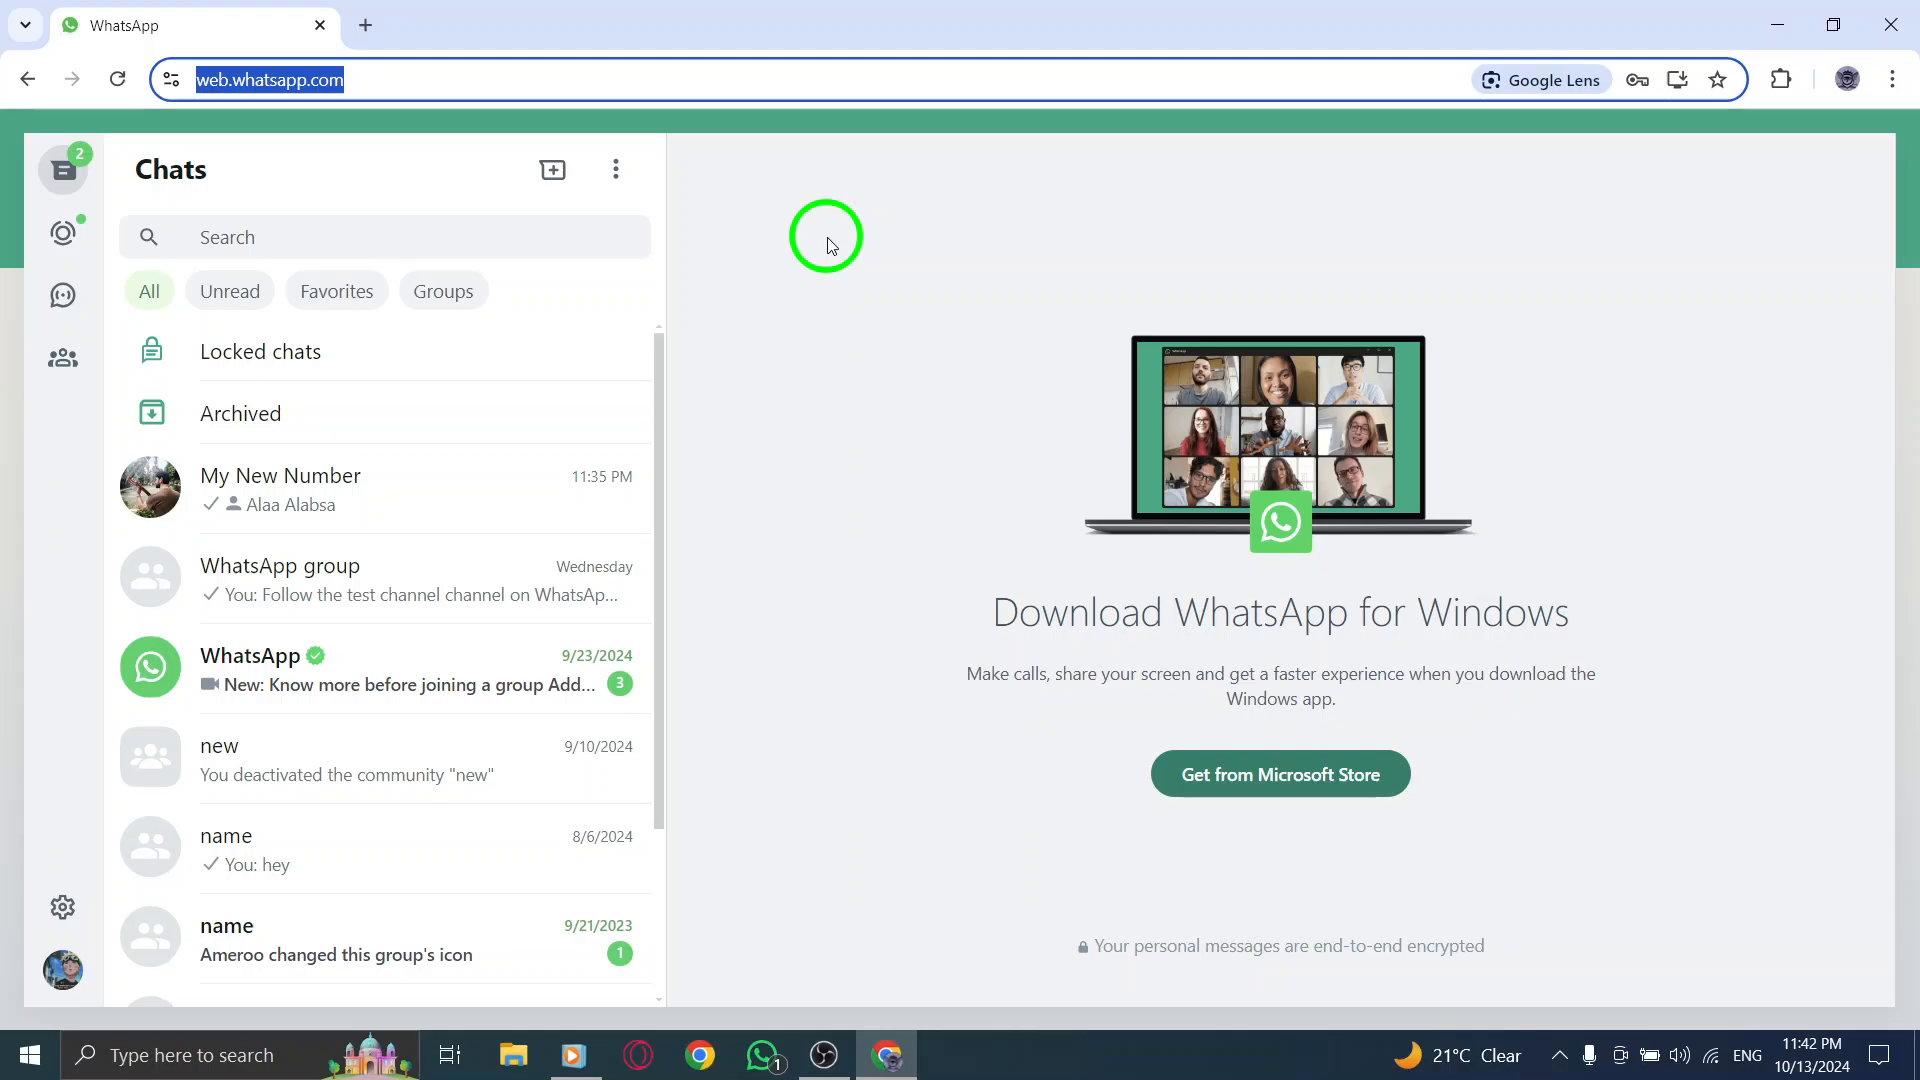
{"action": "left_click", "coordinate": [827, 235]}
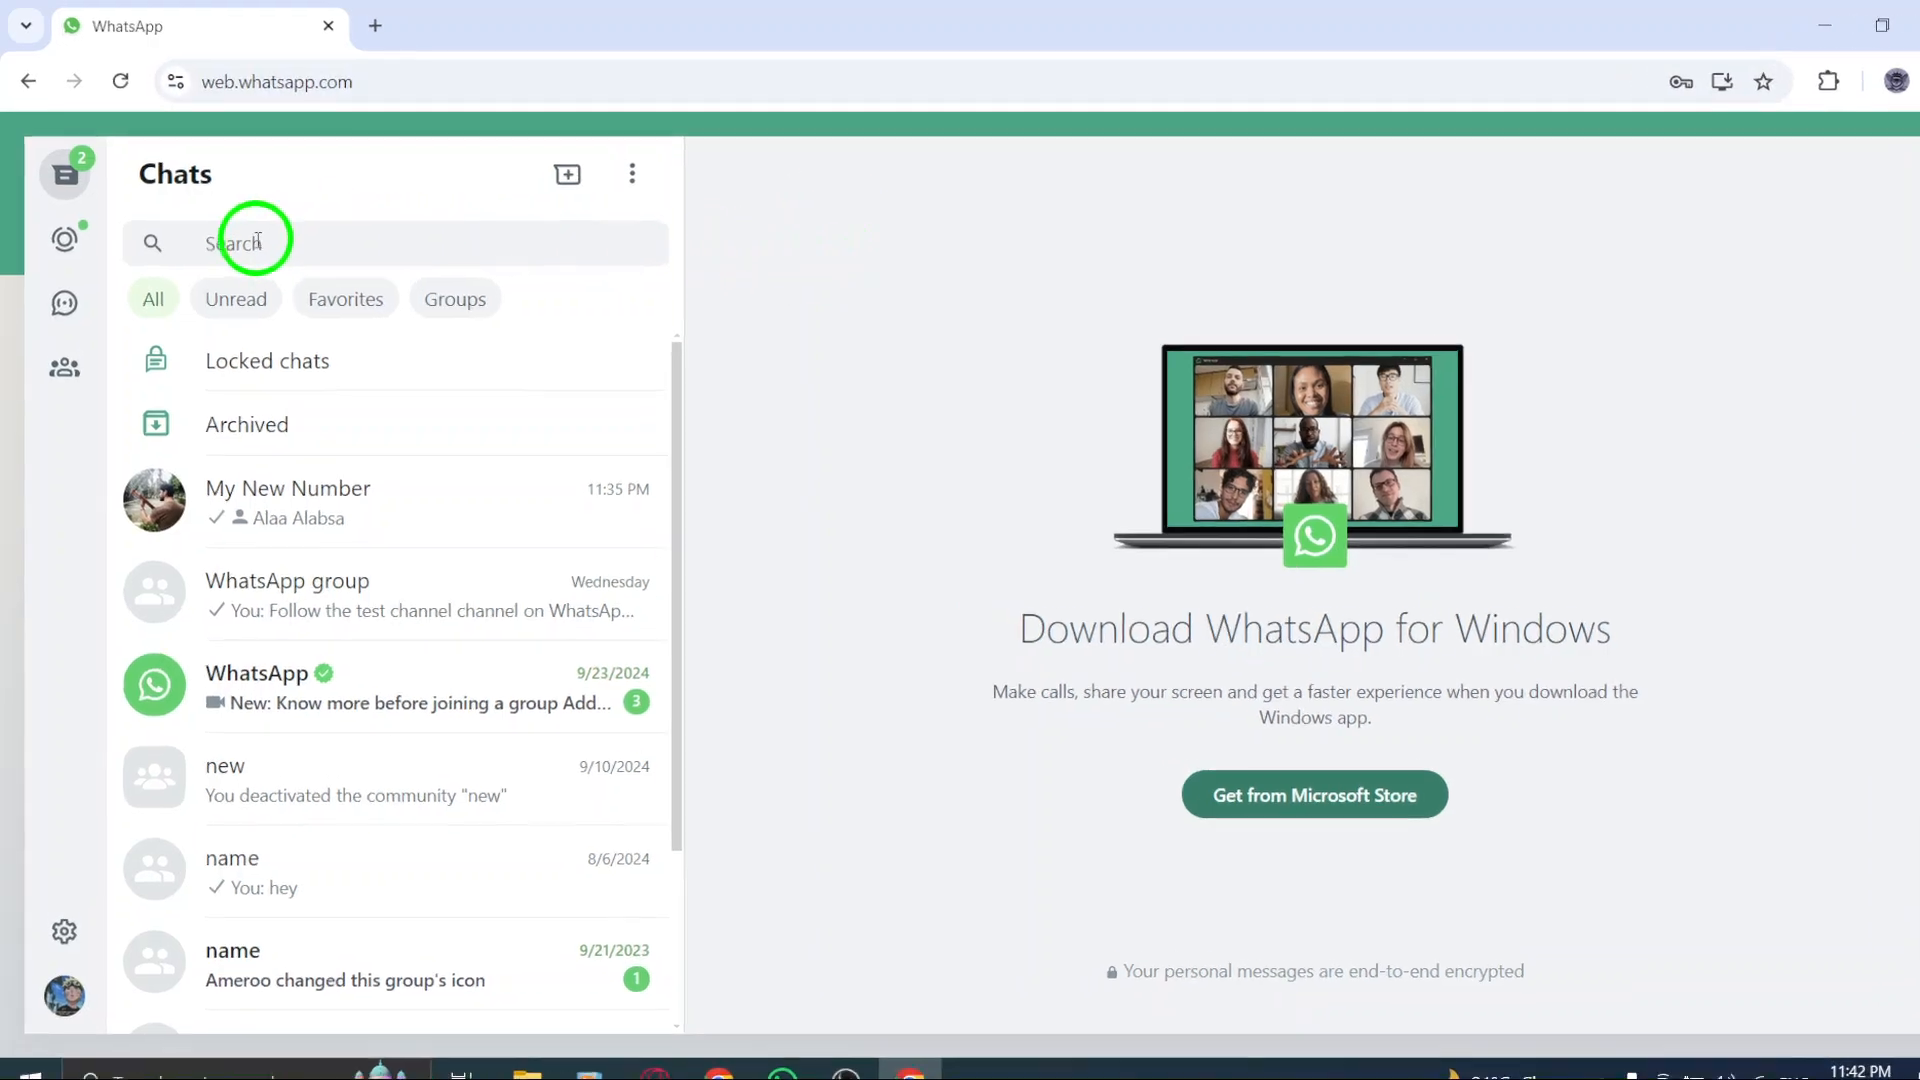
{"action": "left_click", "coordinate": [257, 241]}
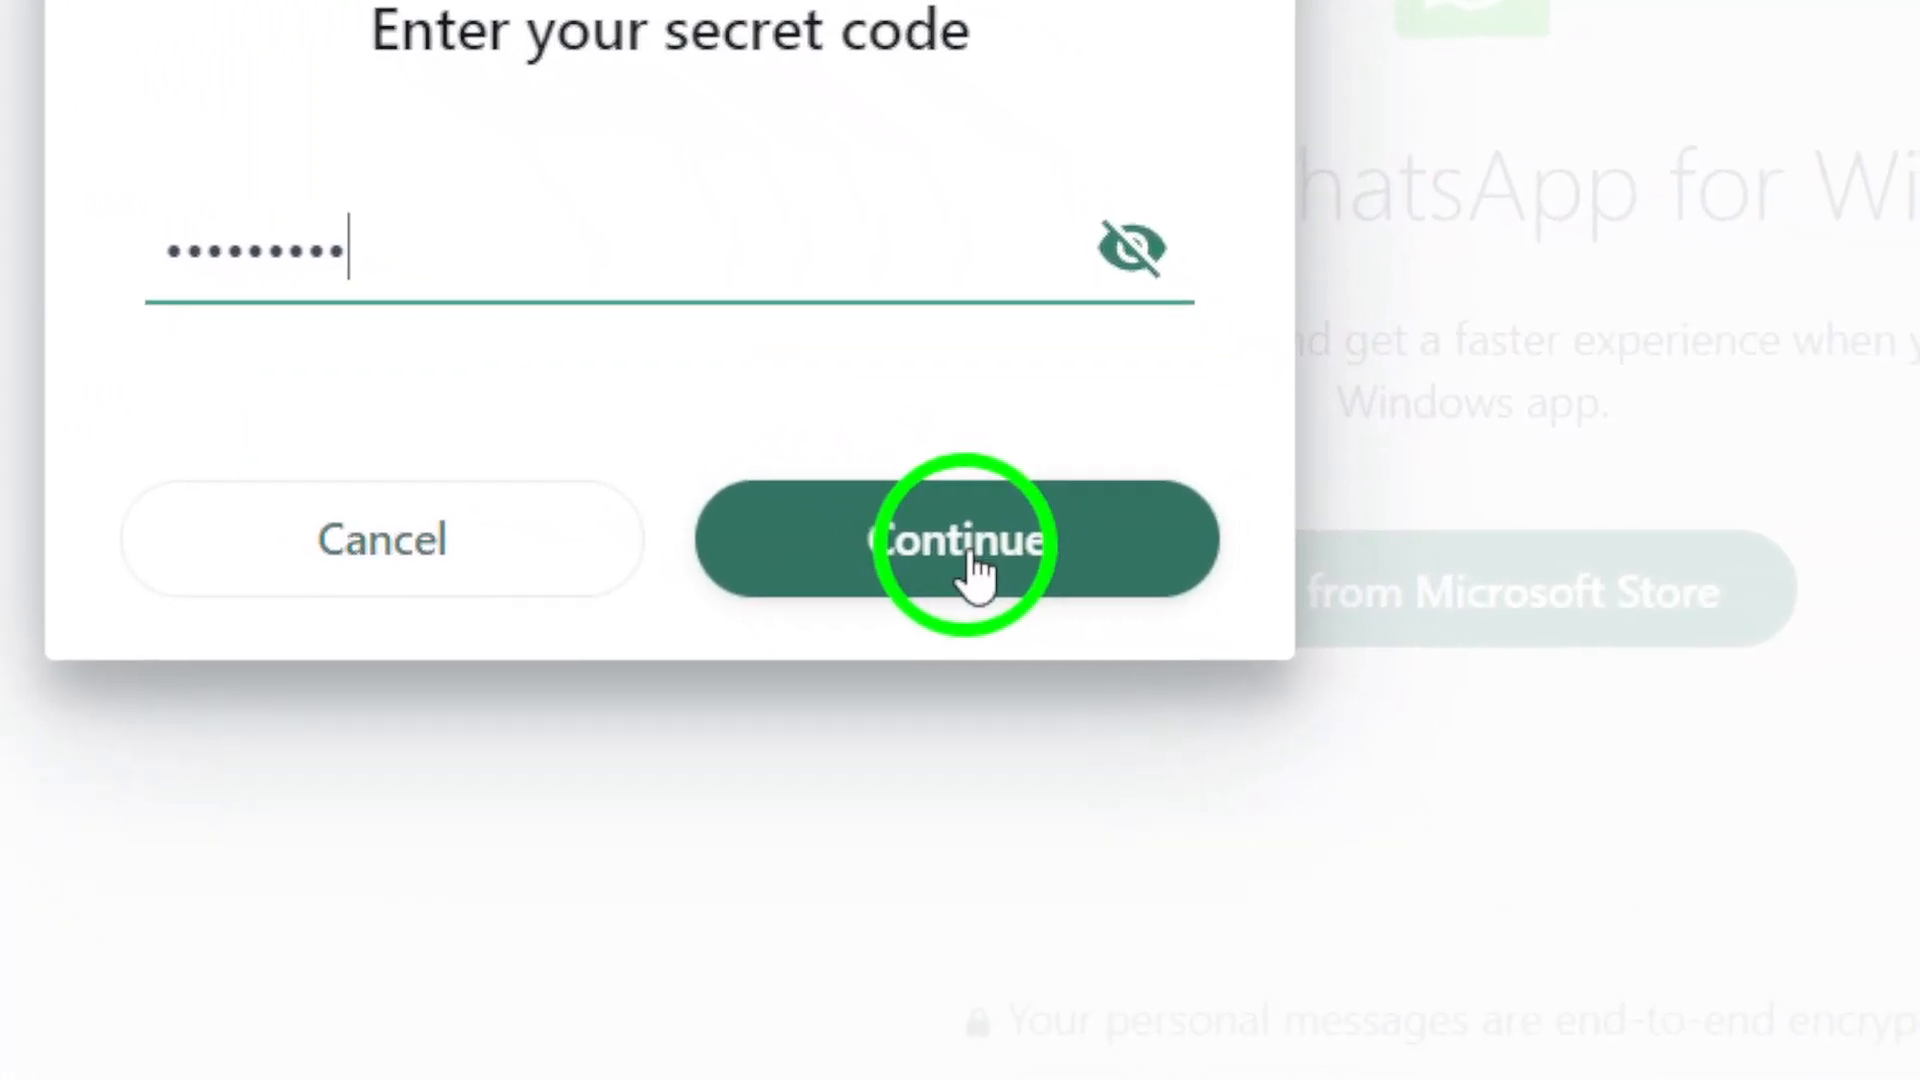
{"action": "left_click", "coordinate": [949, 539]}
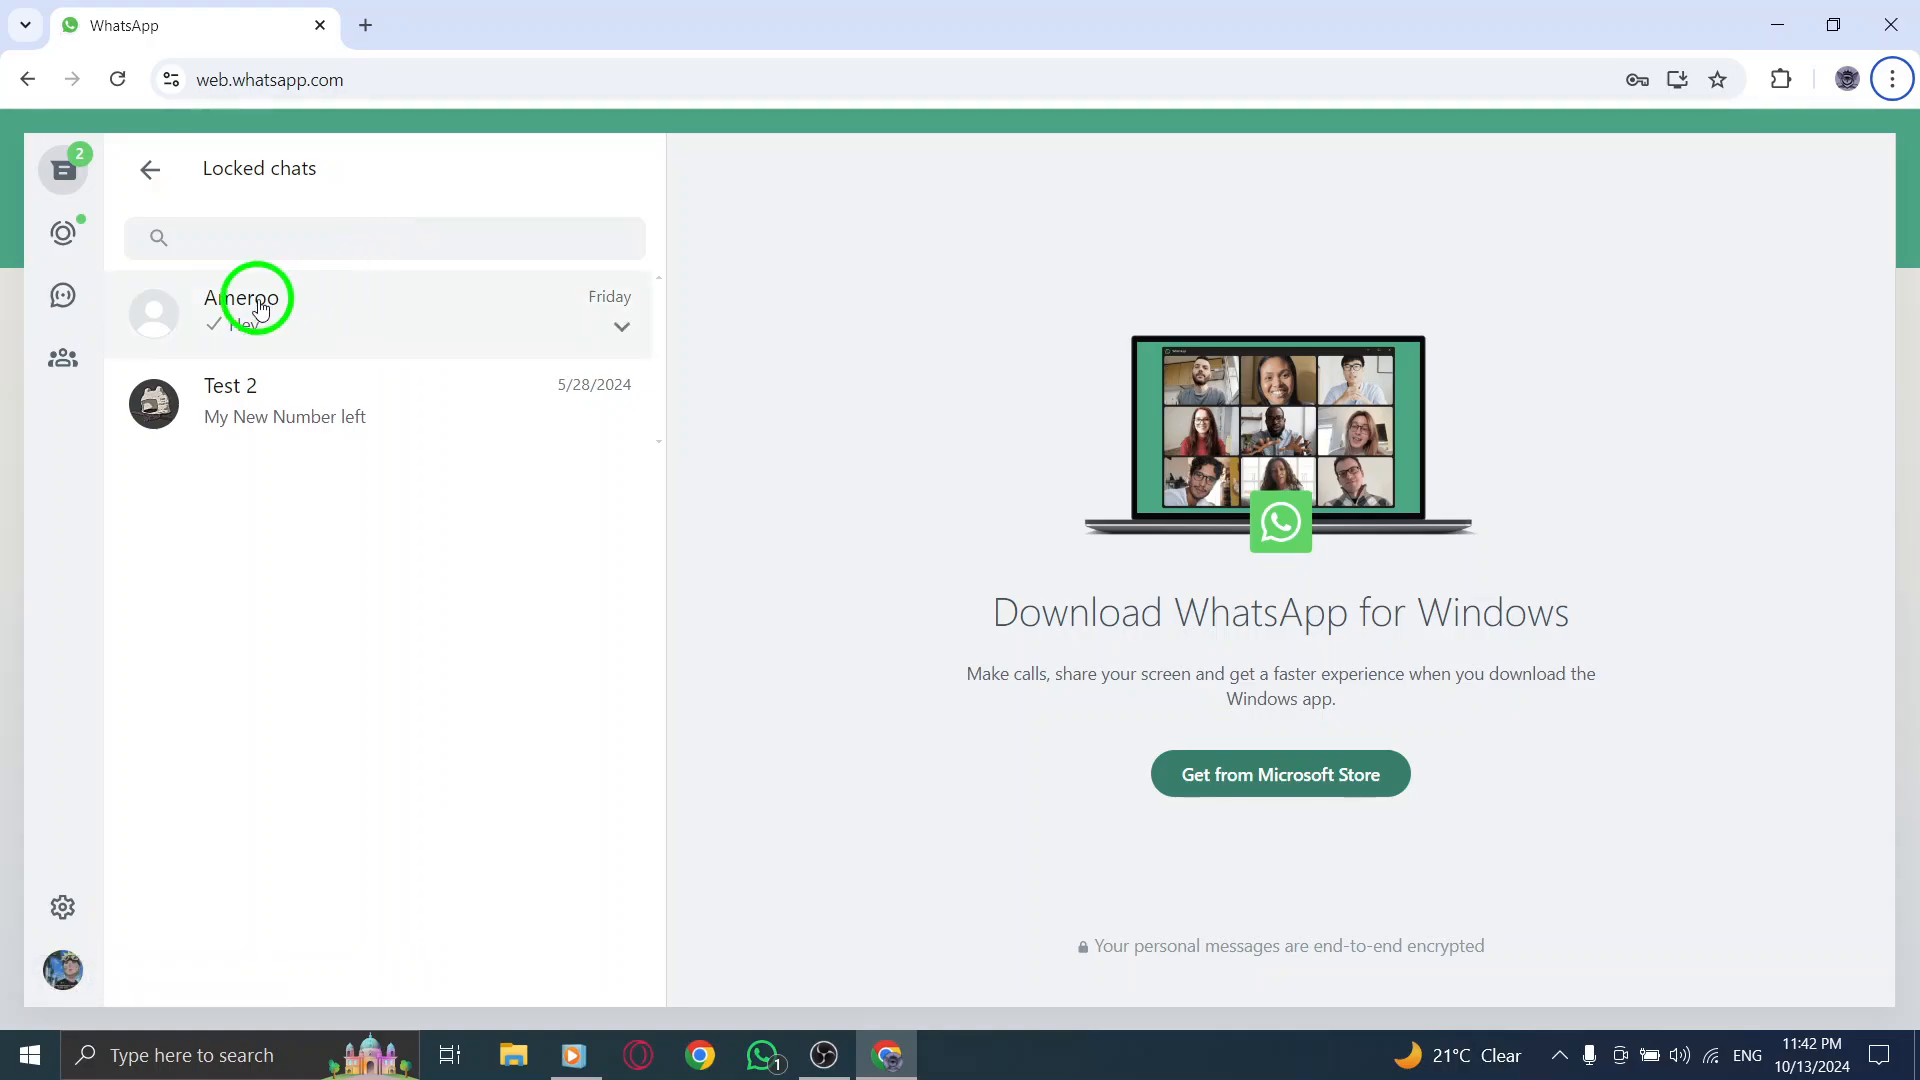
Step: Start unlocking the Ameroo chat, re-entering the secret code
{"action": "left_click", "coordinate": [245, 312]}
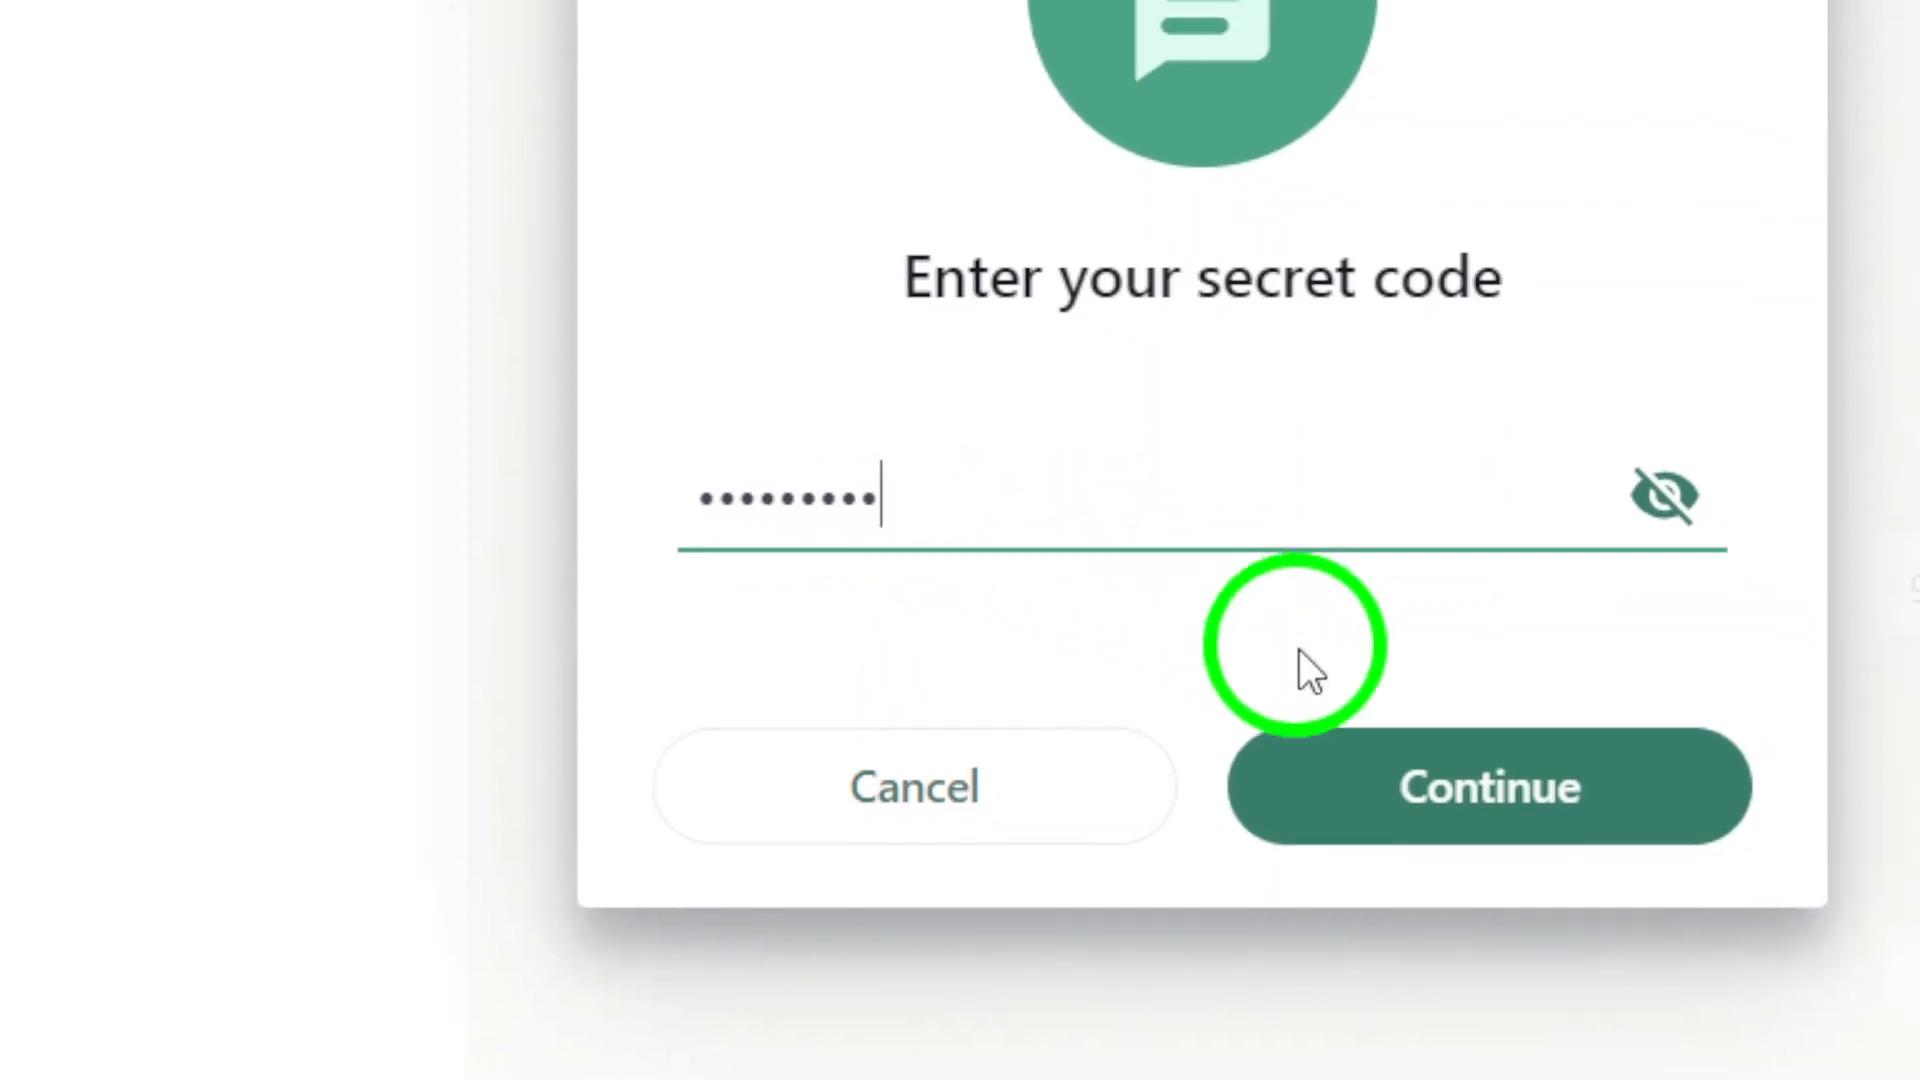
Step: Confirm the code to unlock Ameroo, then return to the regular chat list
{"action": "left_click", "coordinate": [1488, 786]}
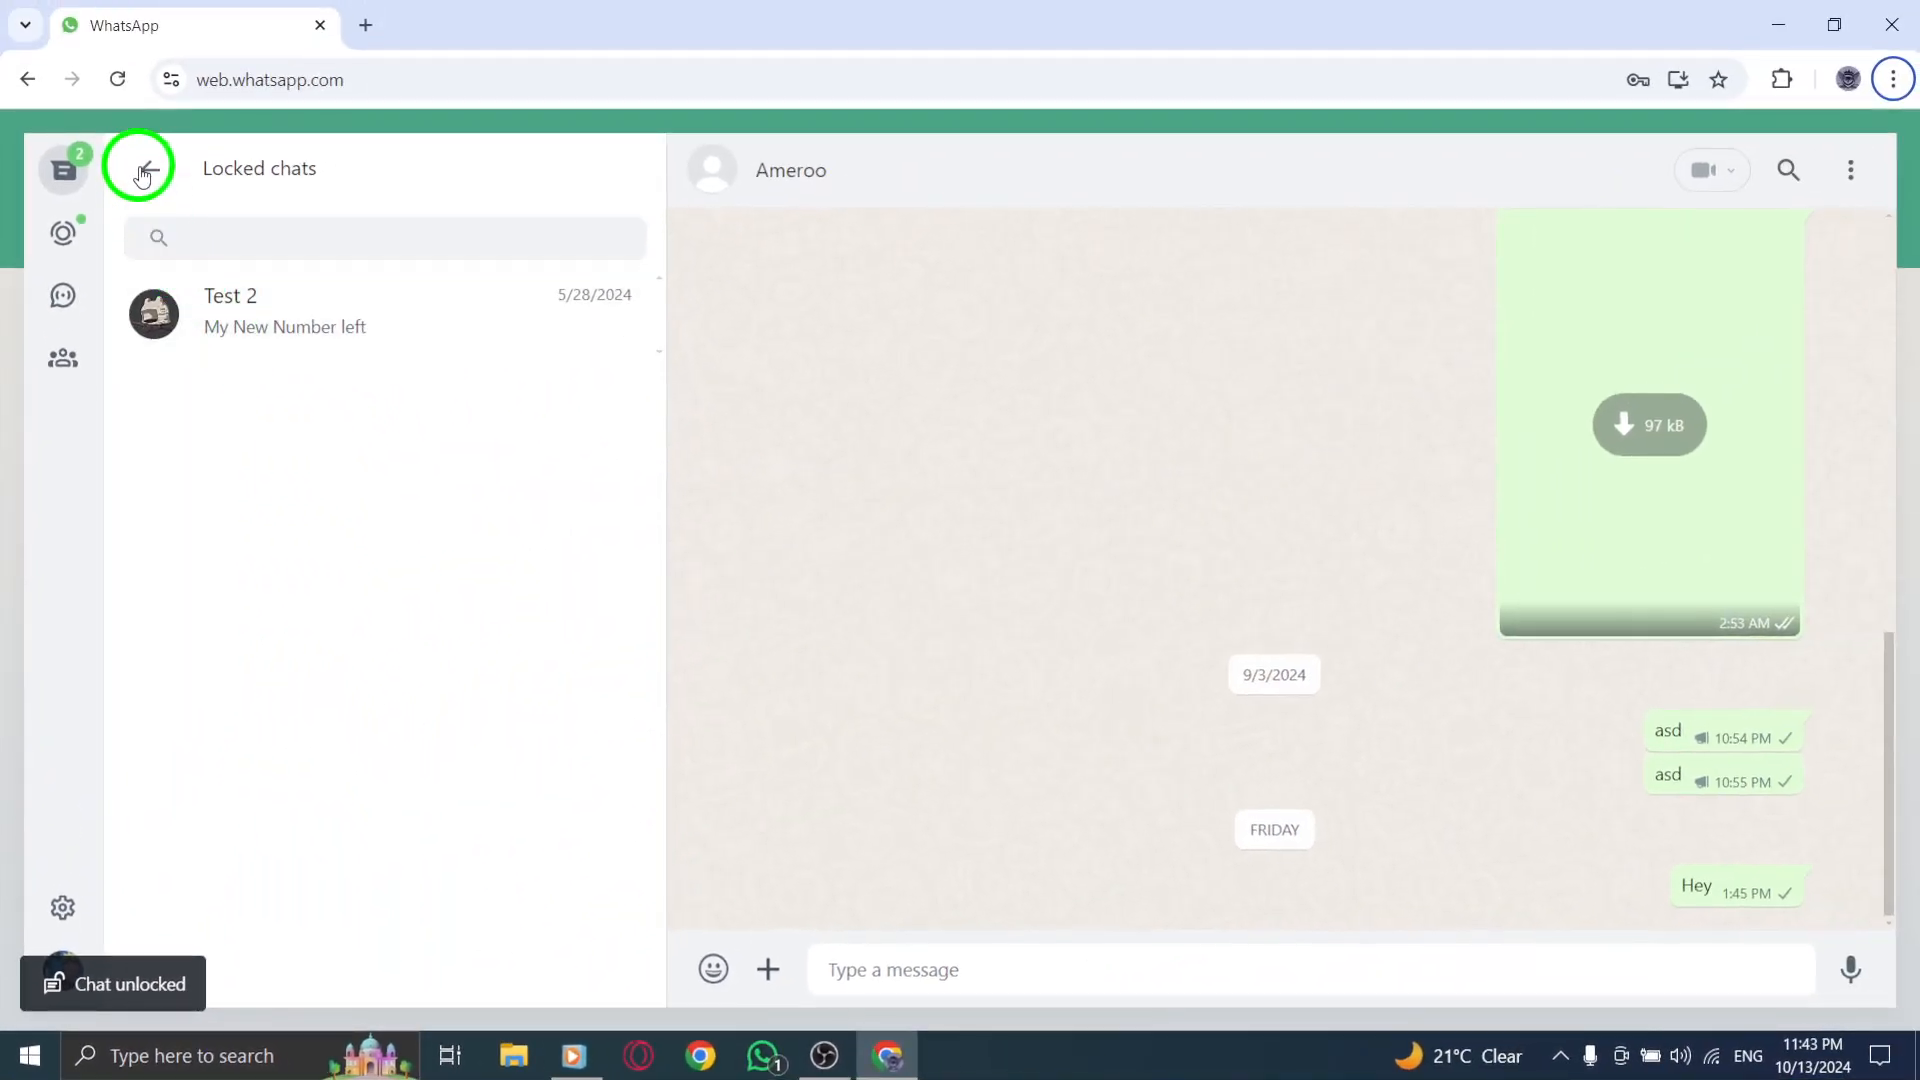
{"action": "left_click", "coordinate": [144, 169]}
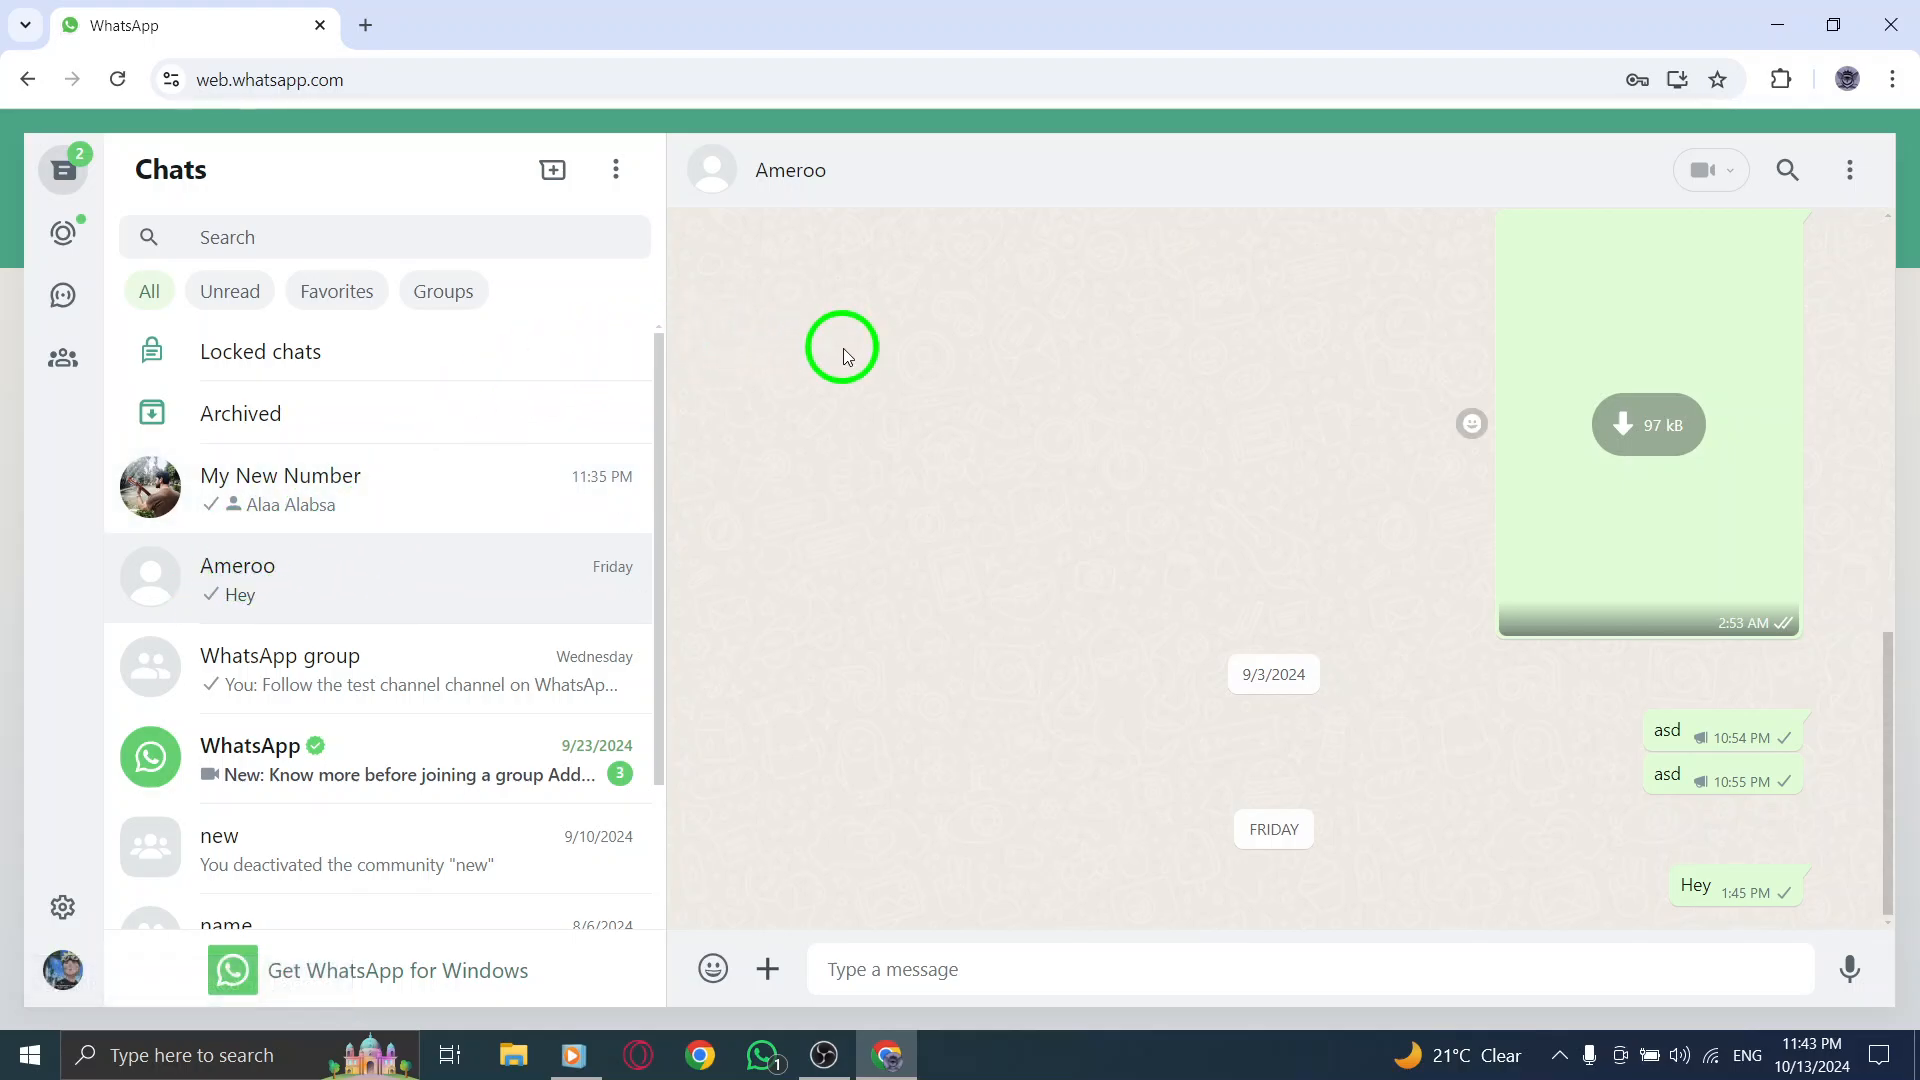
{"action": "mouse_move", "coordinate": [869, 362]}
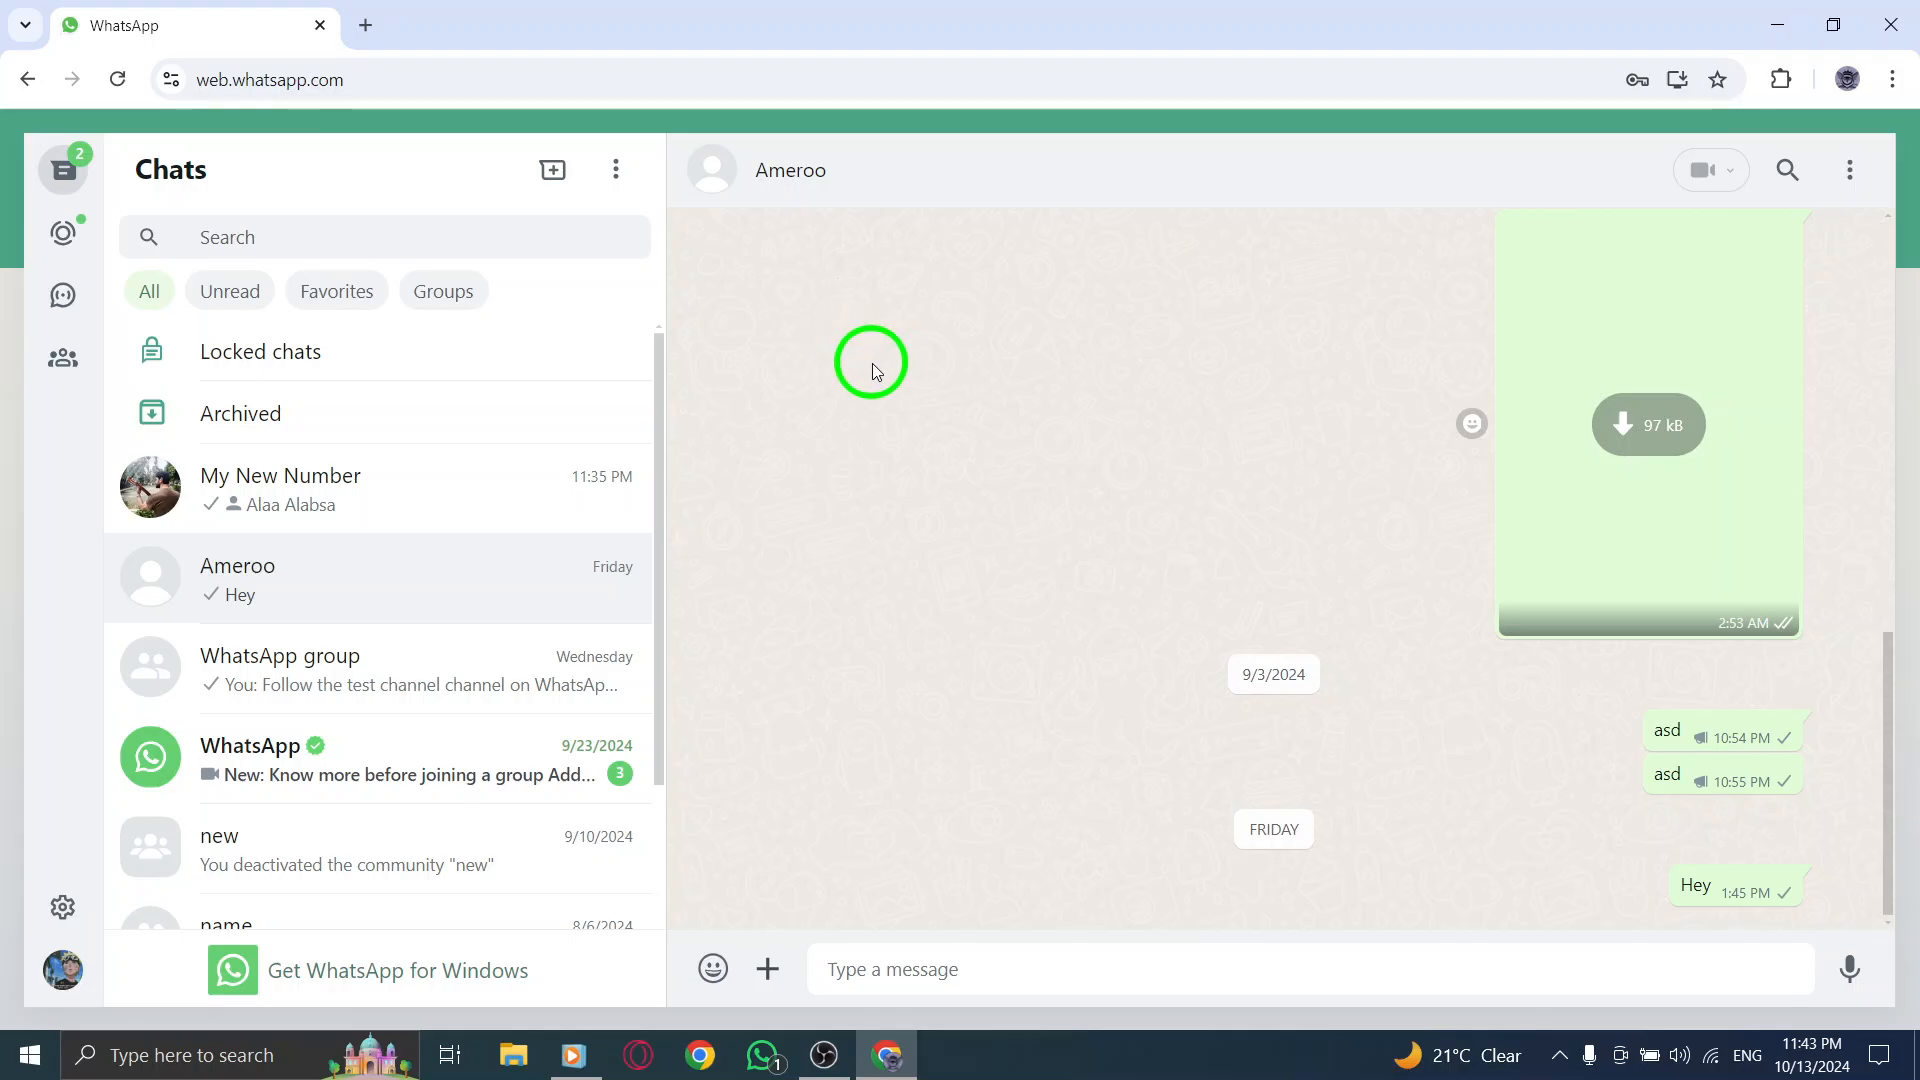
{"action": "mouse_move", "coordinate": [861, 365]}
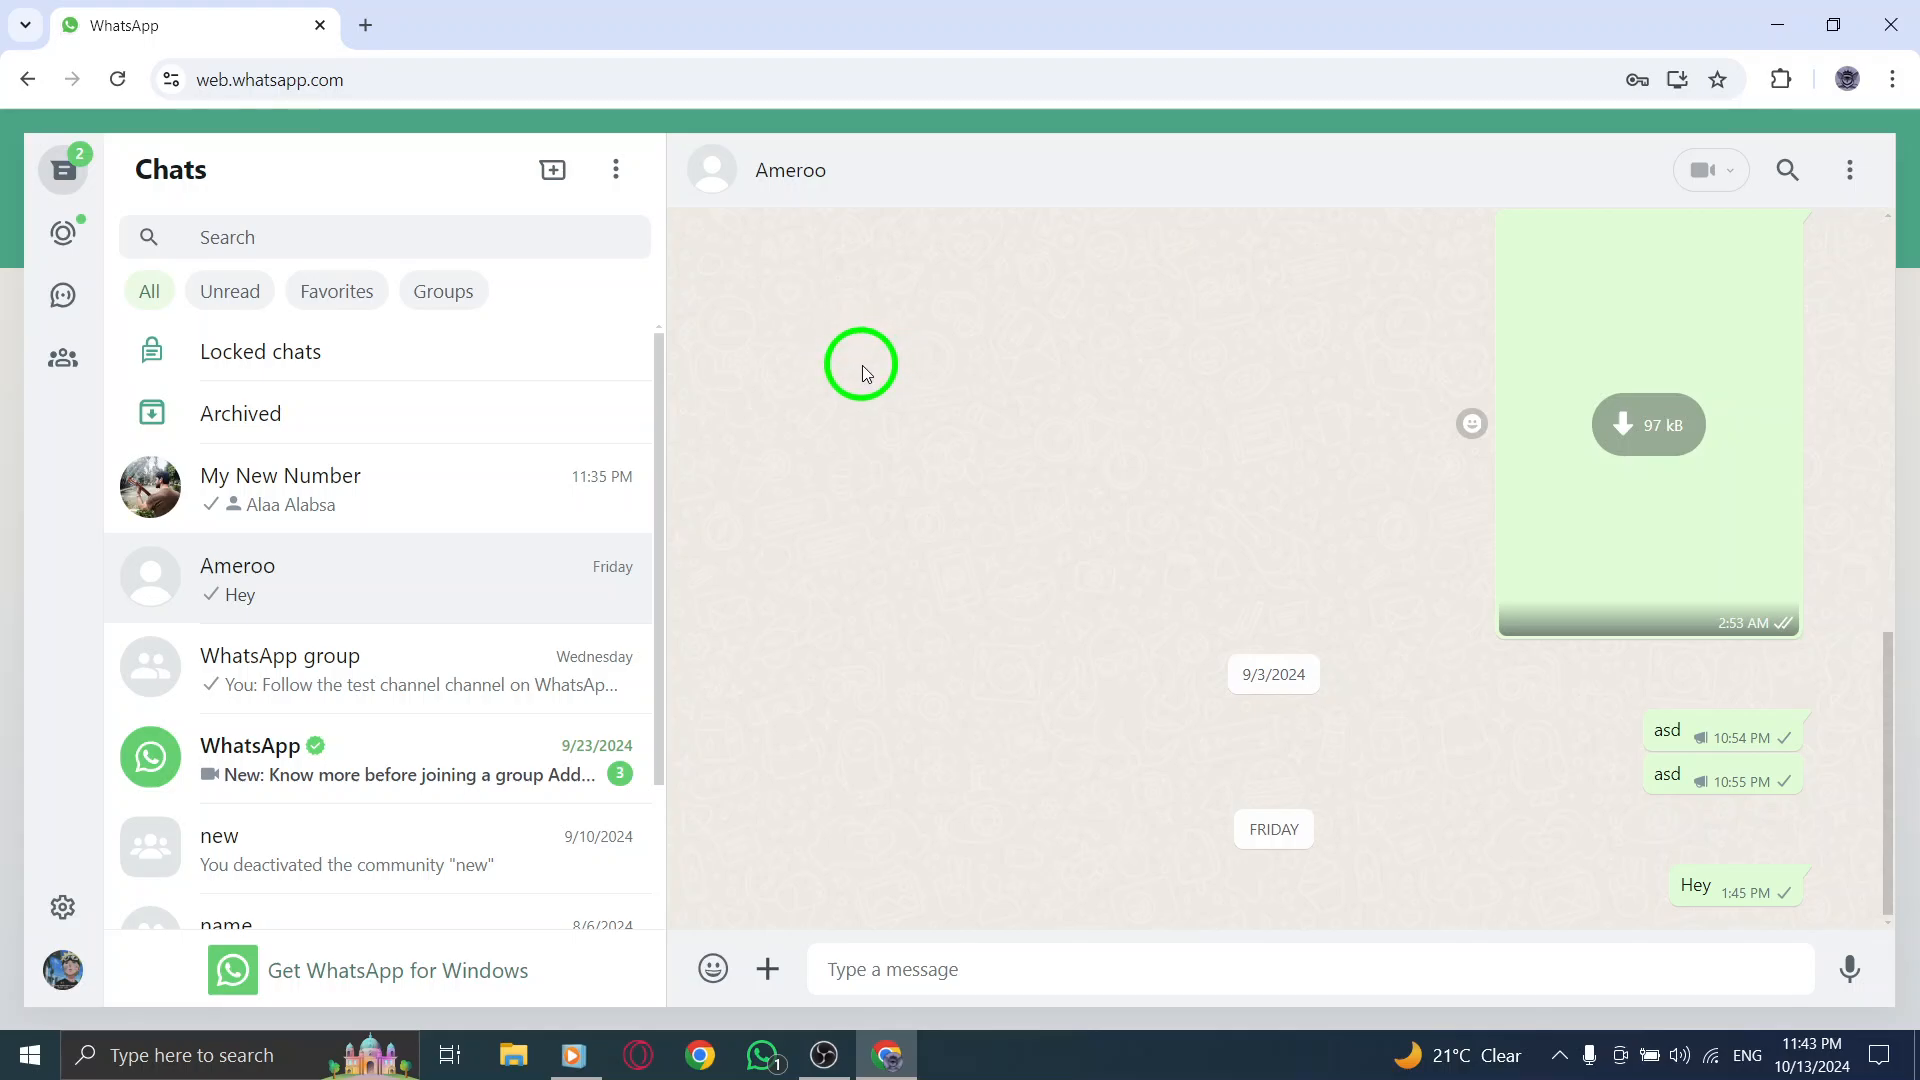